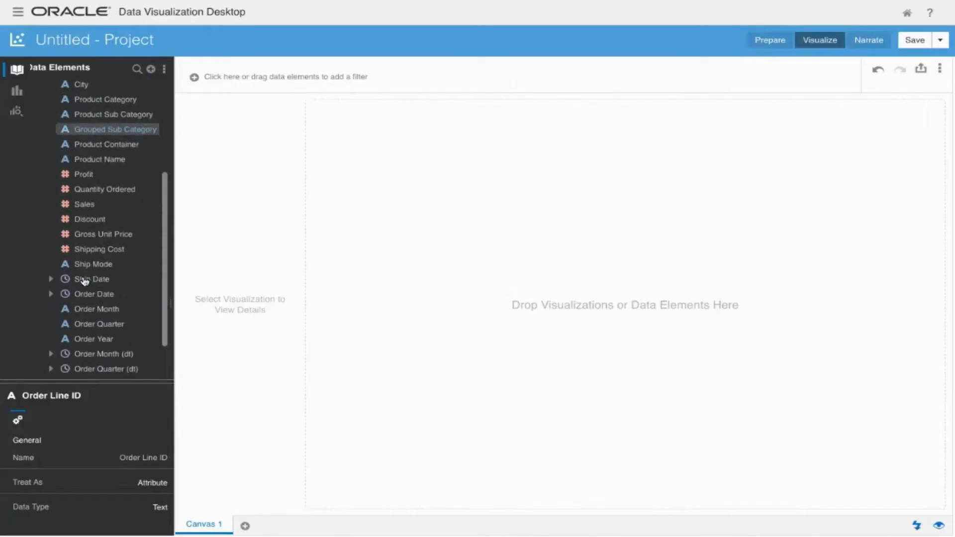
# Step: Create a line chart of Sales by Order Month (dt) from the selected data elements
pyautogui.click(103, 341)
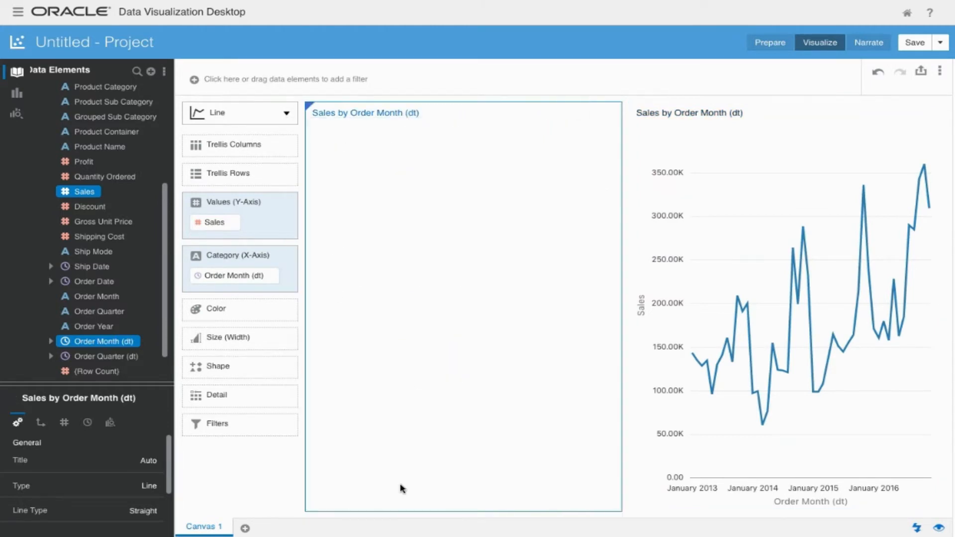
# Step: Add a narration of Sales by Order Quarter (dt) and Ship Mode beside the line chart
pyautogui.click(286, 113)
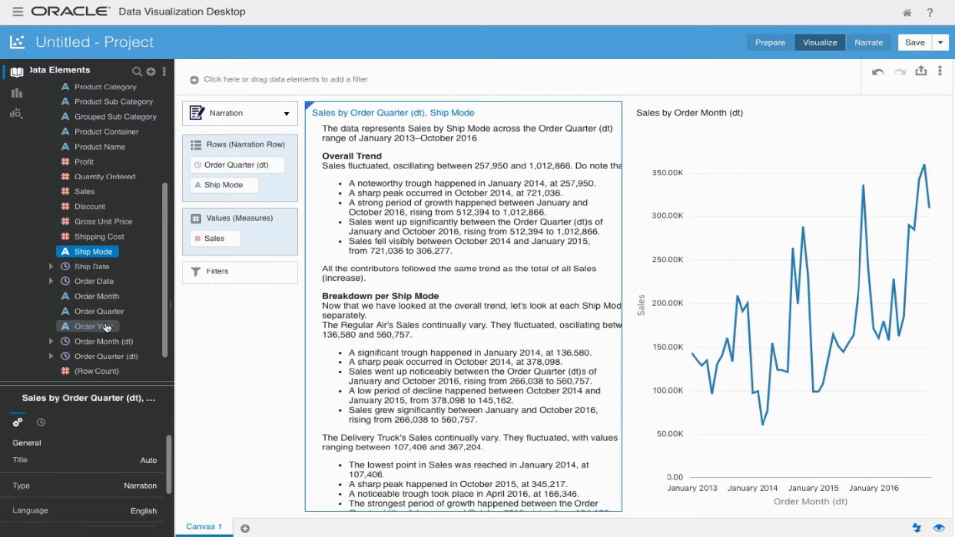
# Step: Filter the canvas to Order Year 2016 and add a horizontal bar chart of Sales by Ship Mode
pyautogui.click(93, 326)
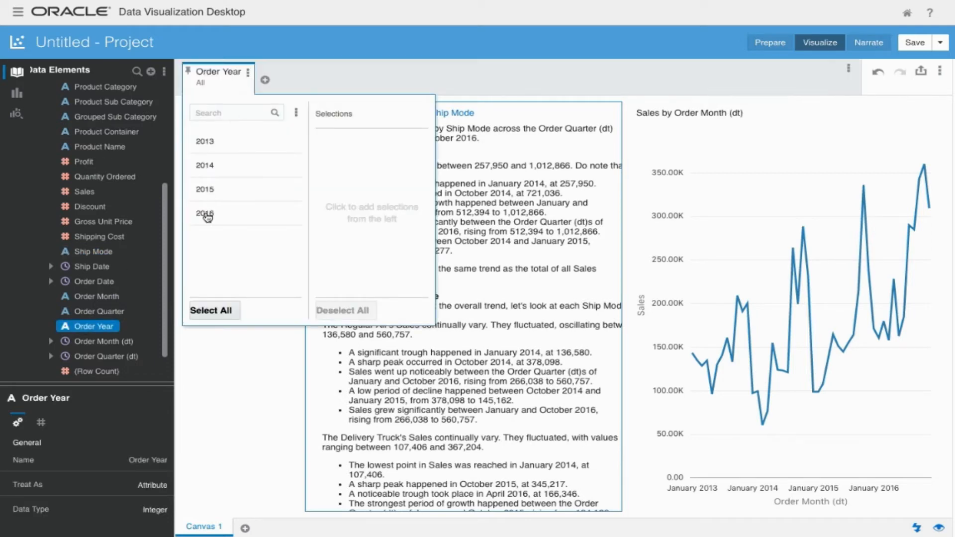
pyautogui.click(204, 213)
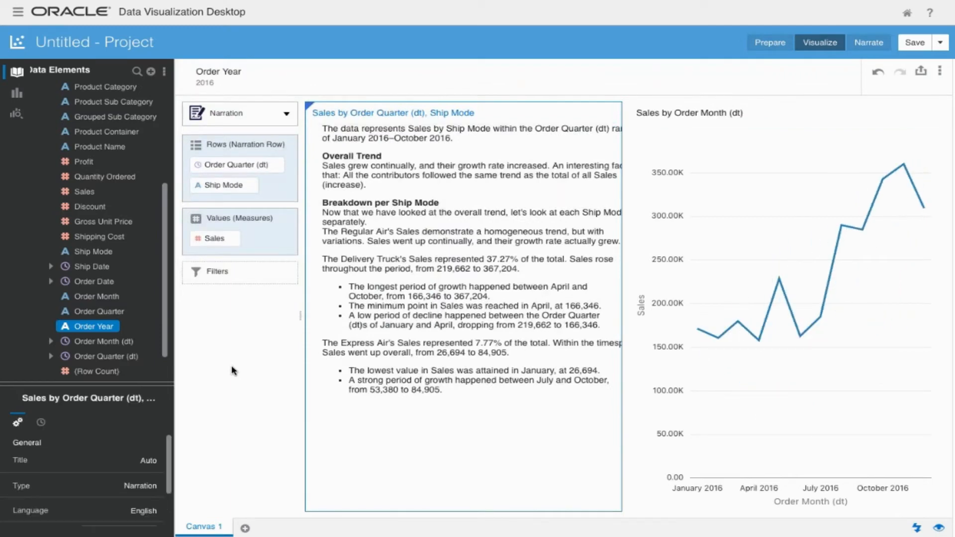
pyautogui.moveTo(94, 250)
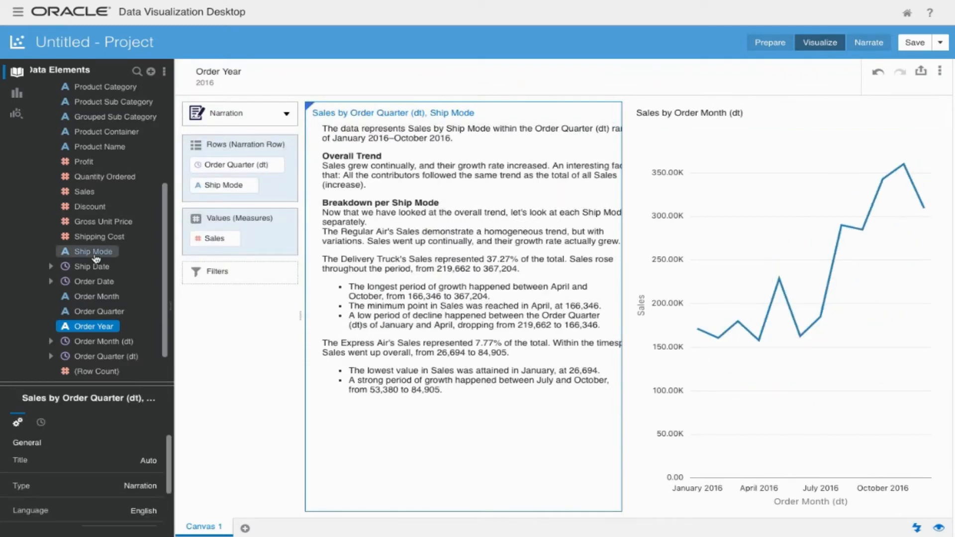
pyautogui.click(92, 251)
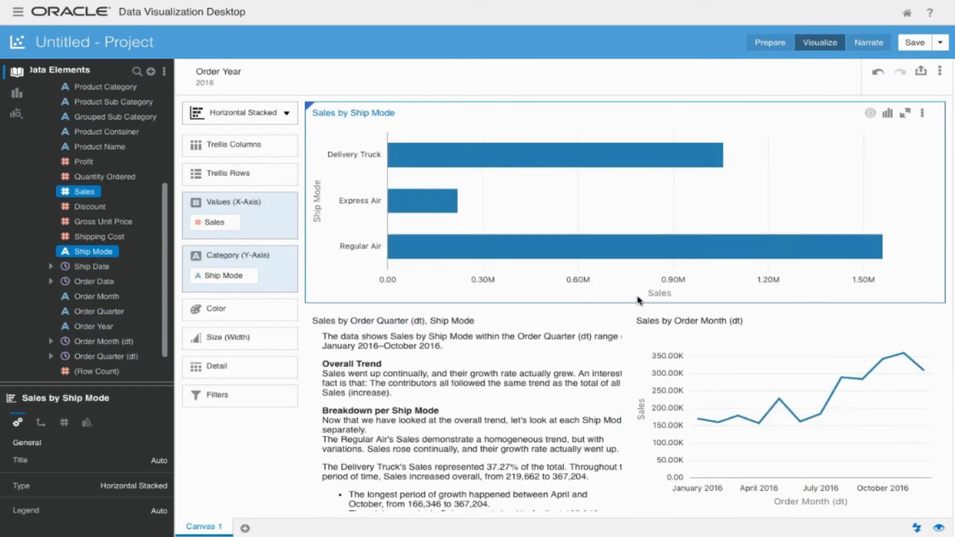
# Step: Use the Sales by Ship Mode chart as a filter and select Express Air to drive the other visualizations
pyautogui.click(923, 112)
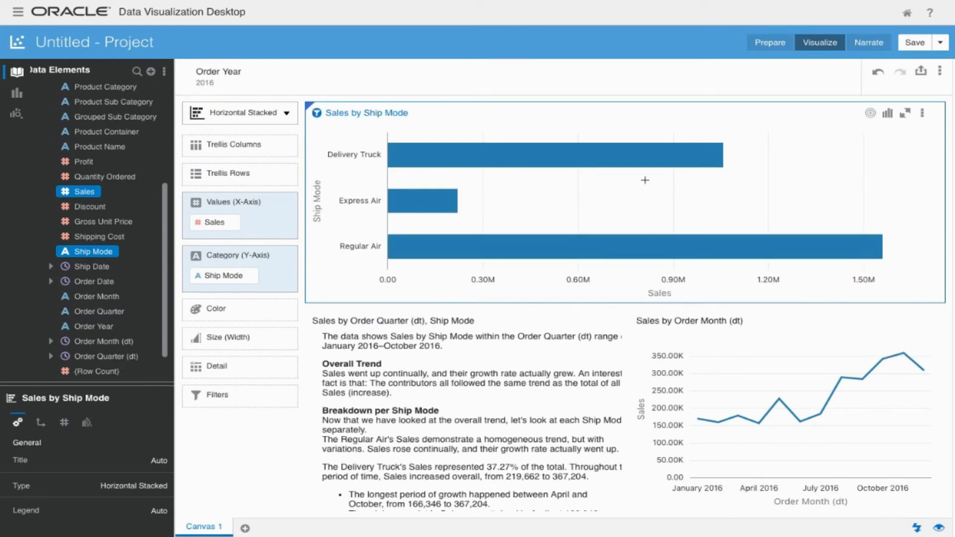
pyautogui.moveTo(634, 164)
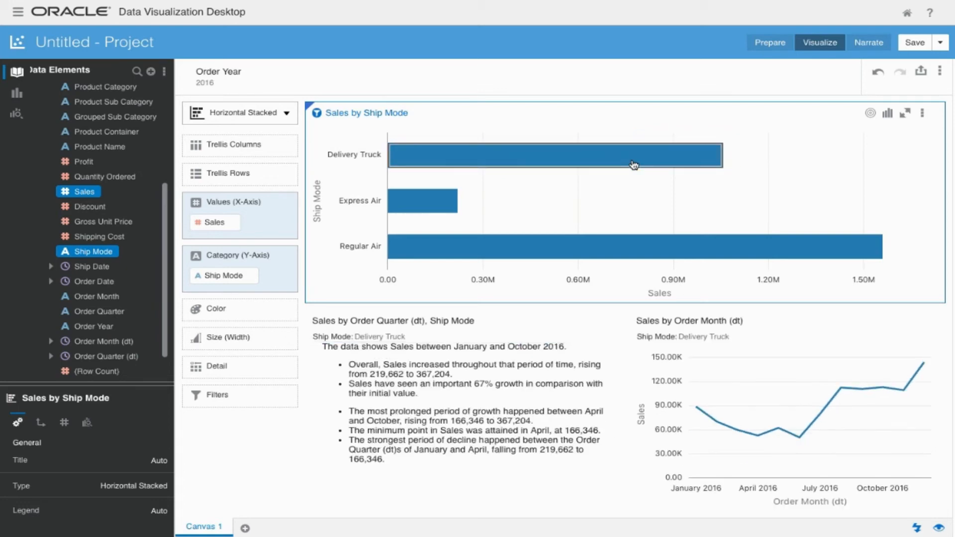
pyautogui.moveTo(436, 207)
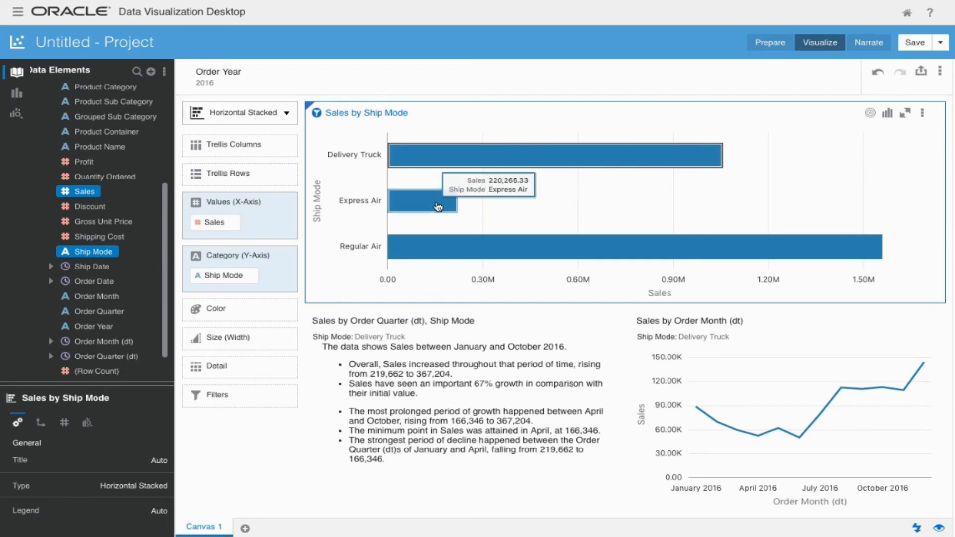
pyautogui.click(422, 201)
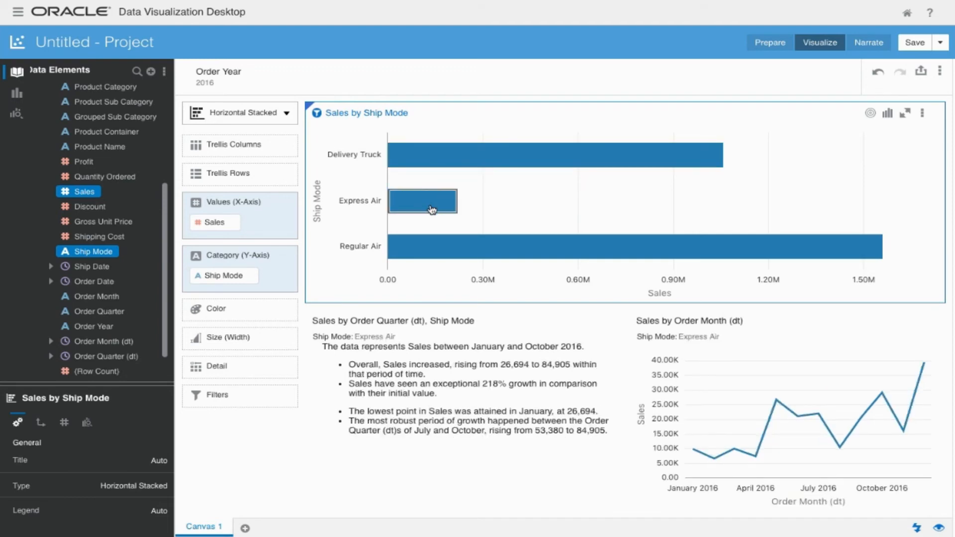